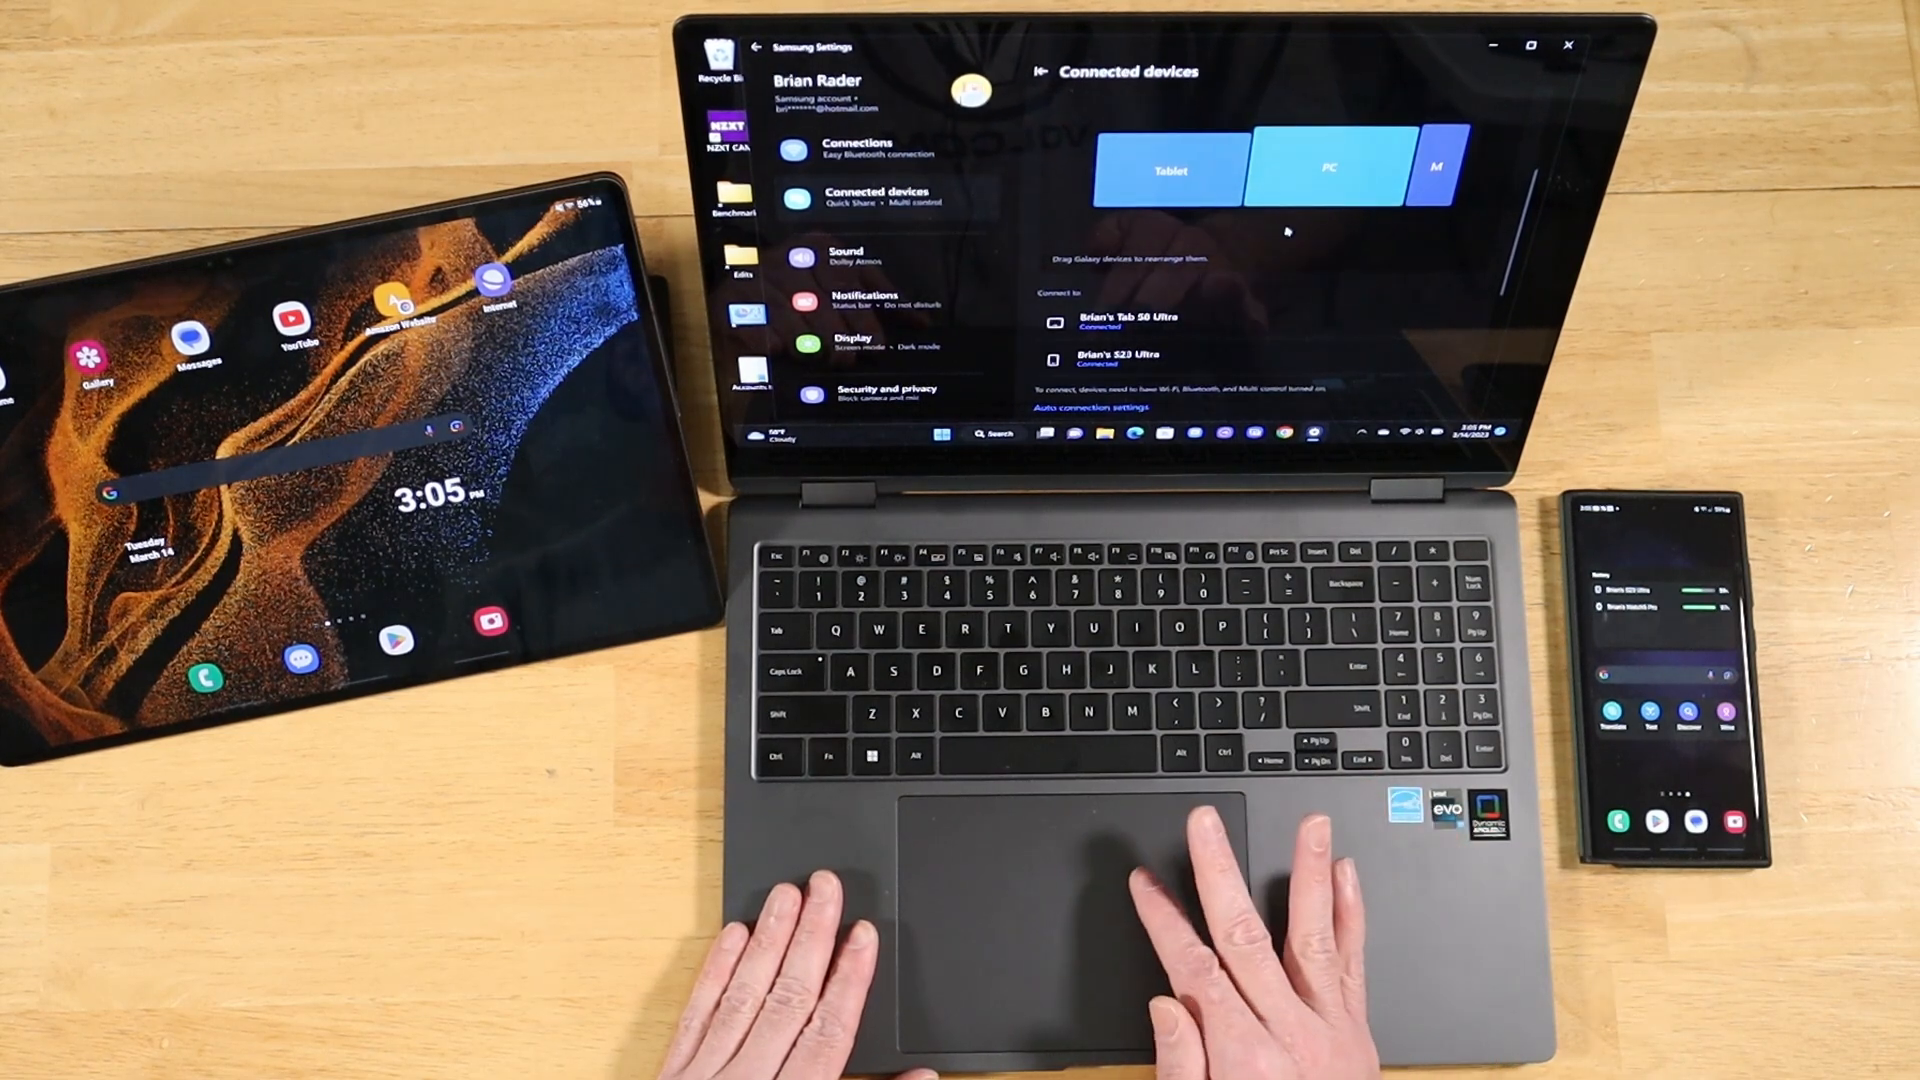
{"action": "mouse_move", "coordinate": [1200, 685]}
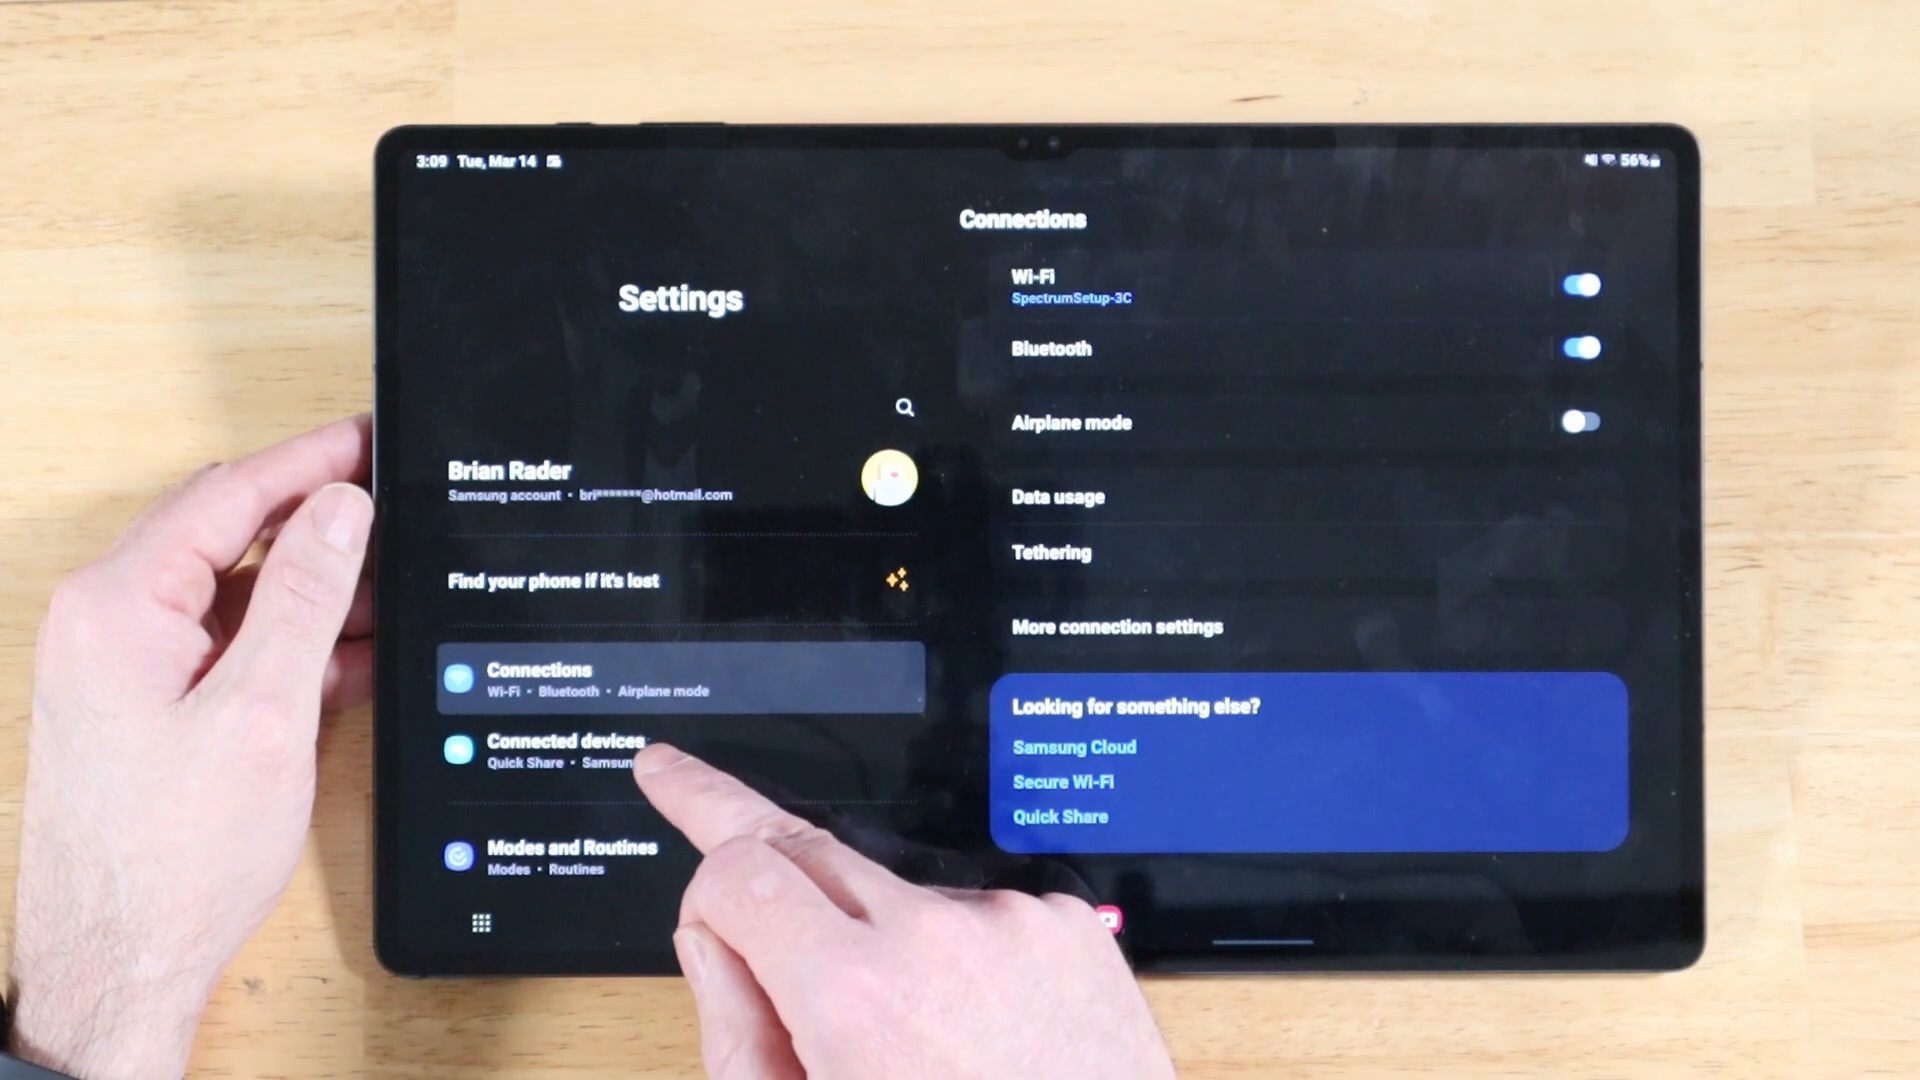
Enable Call & text on other devices under Connected devices and start linking the tablet, showing the QR code
{"action": "left_click", "coordinate": [566, 749]}
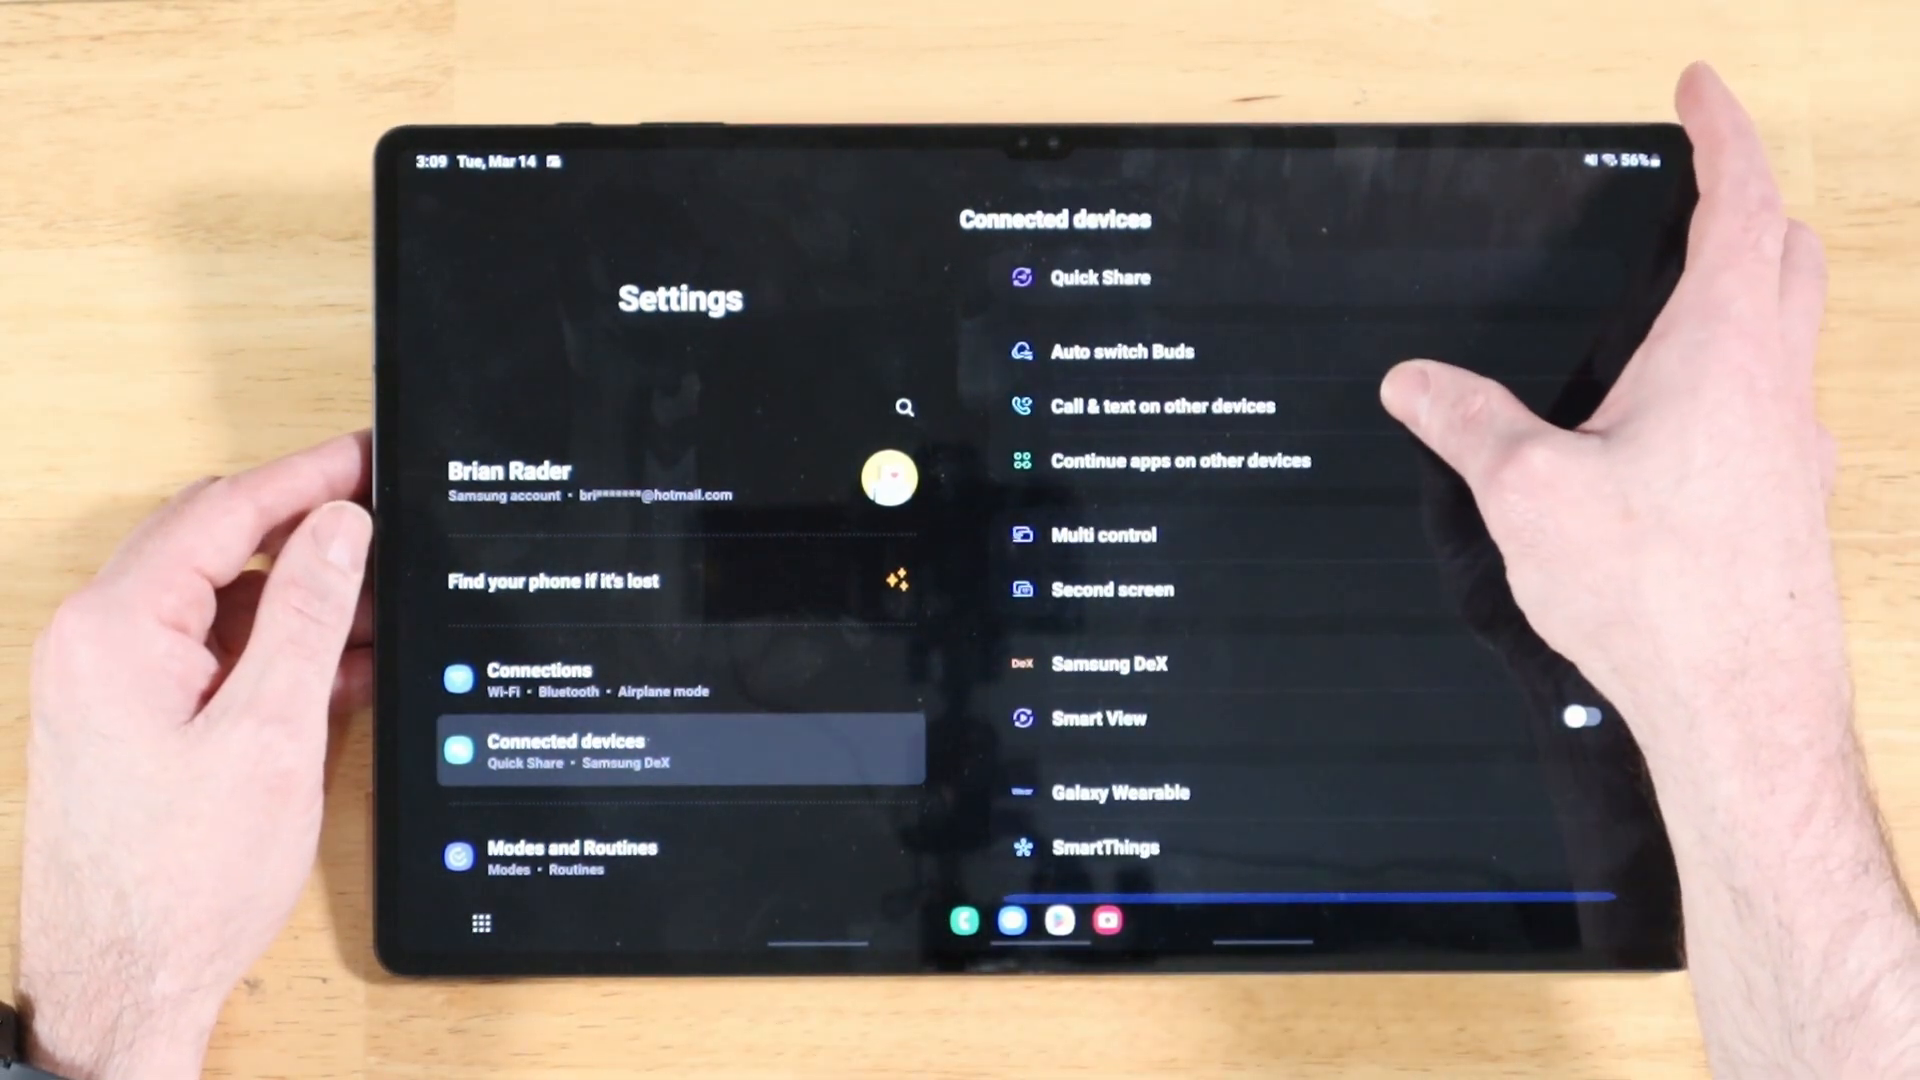
{"action": "left_click", "coordinate": [1162, 406]}
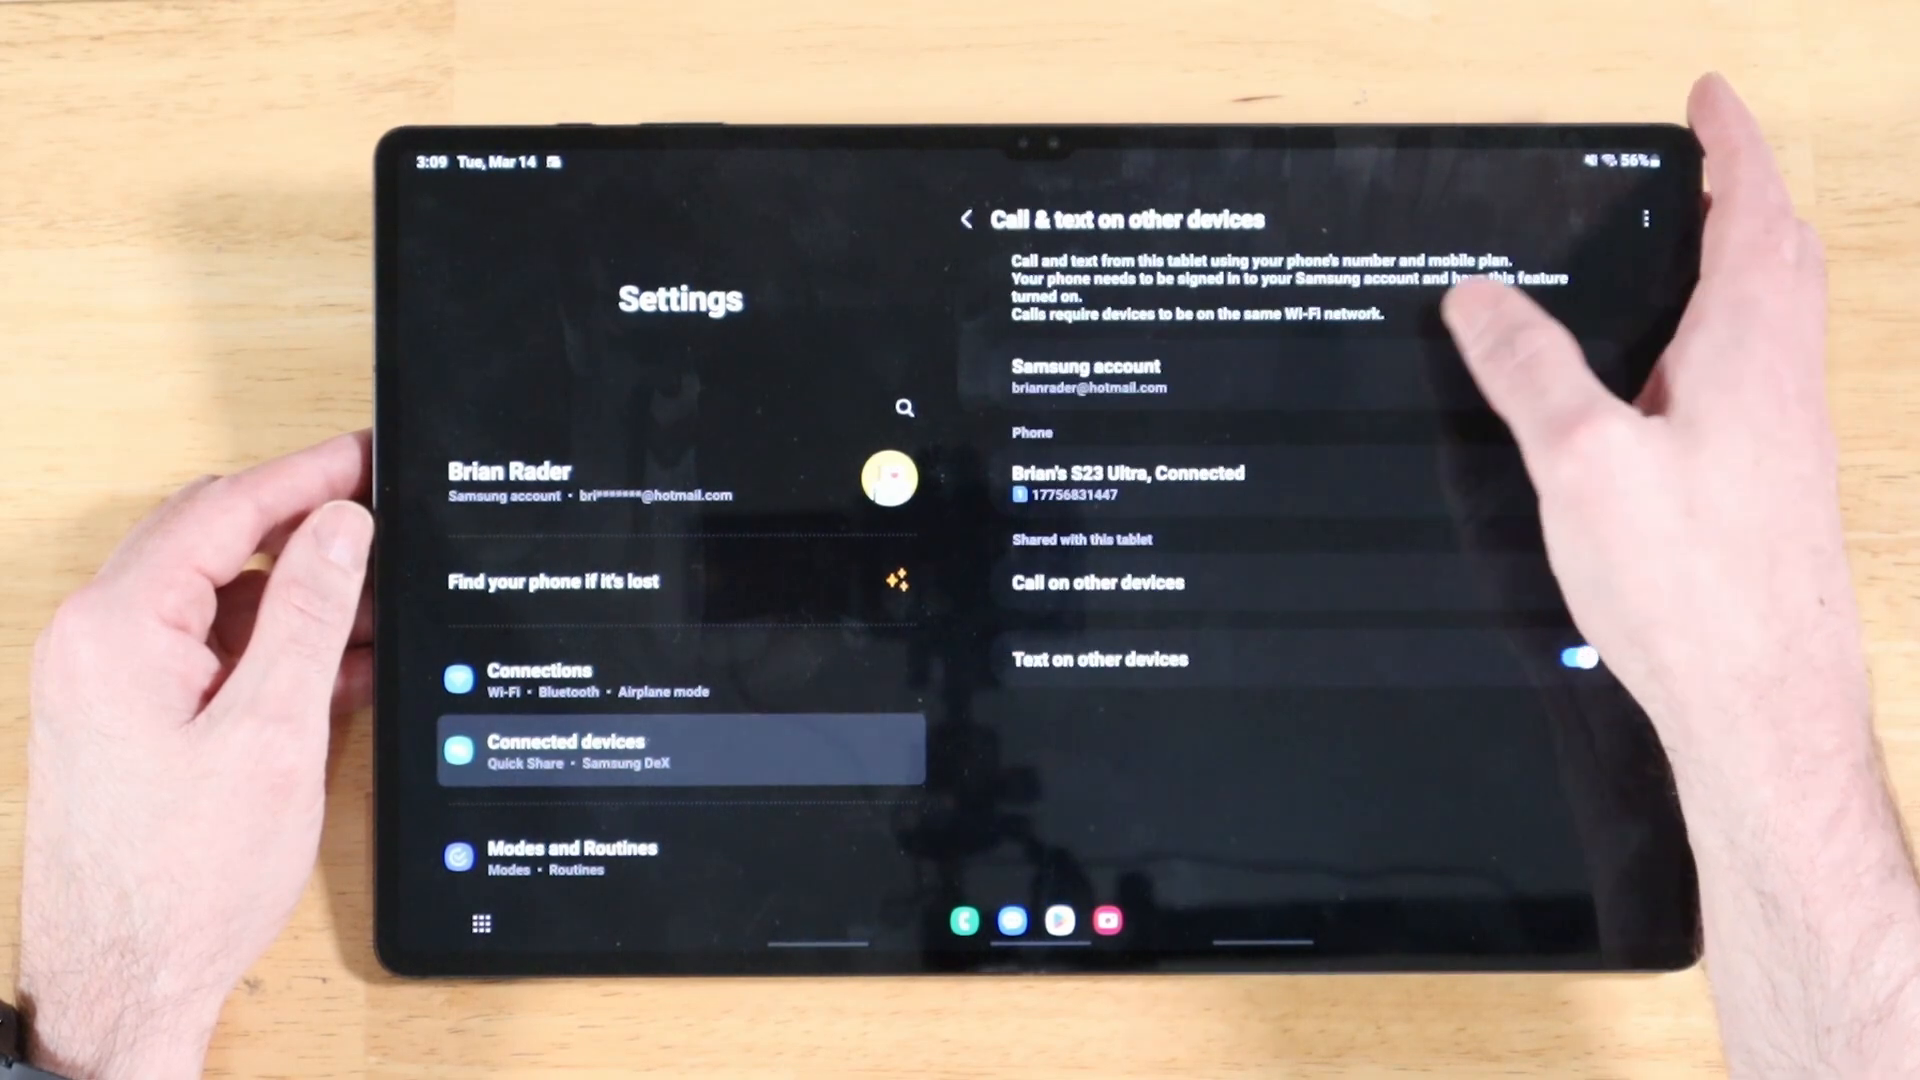
{"action": "left_click", "coordinate": [1578, 582]}
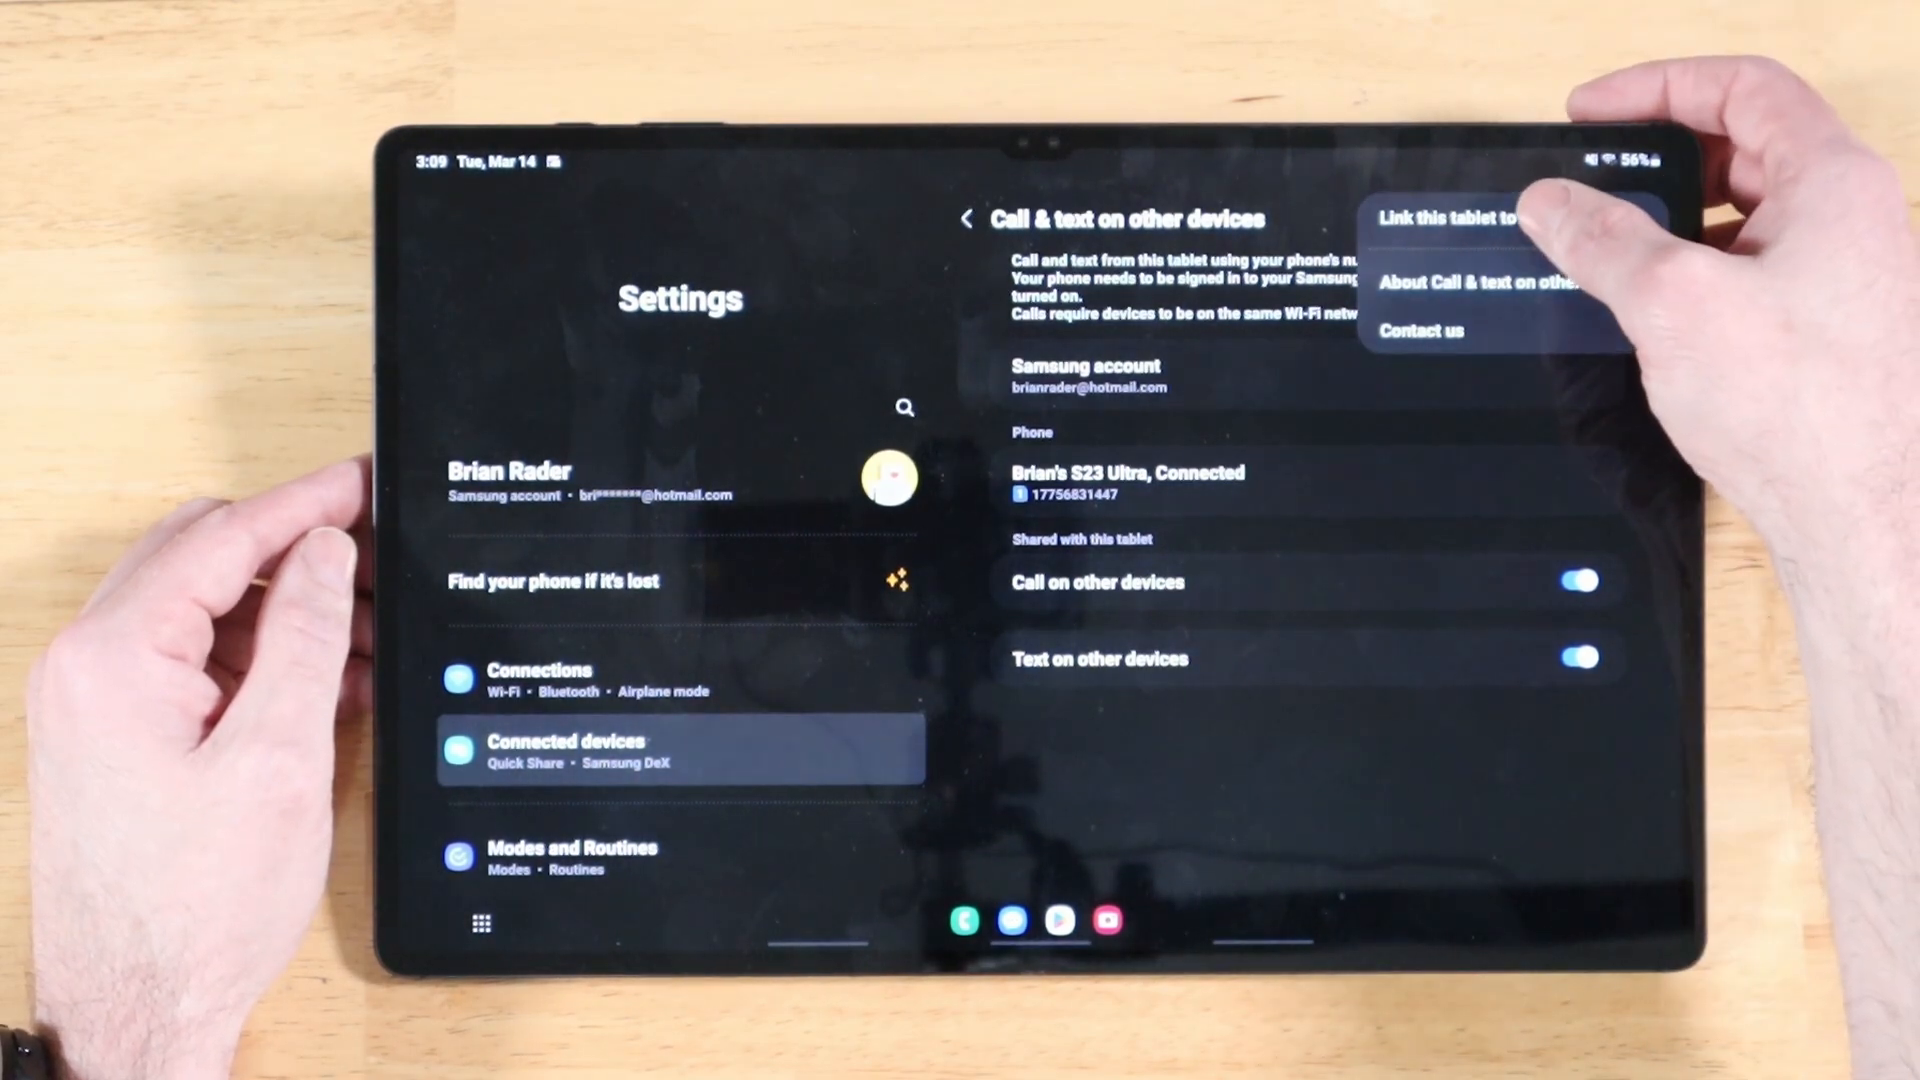
{"action": "left_click", "coordinate": [1458, 218]}
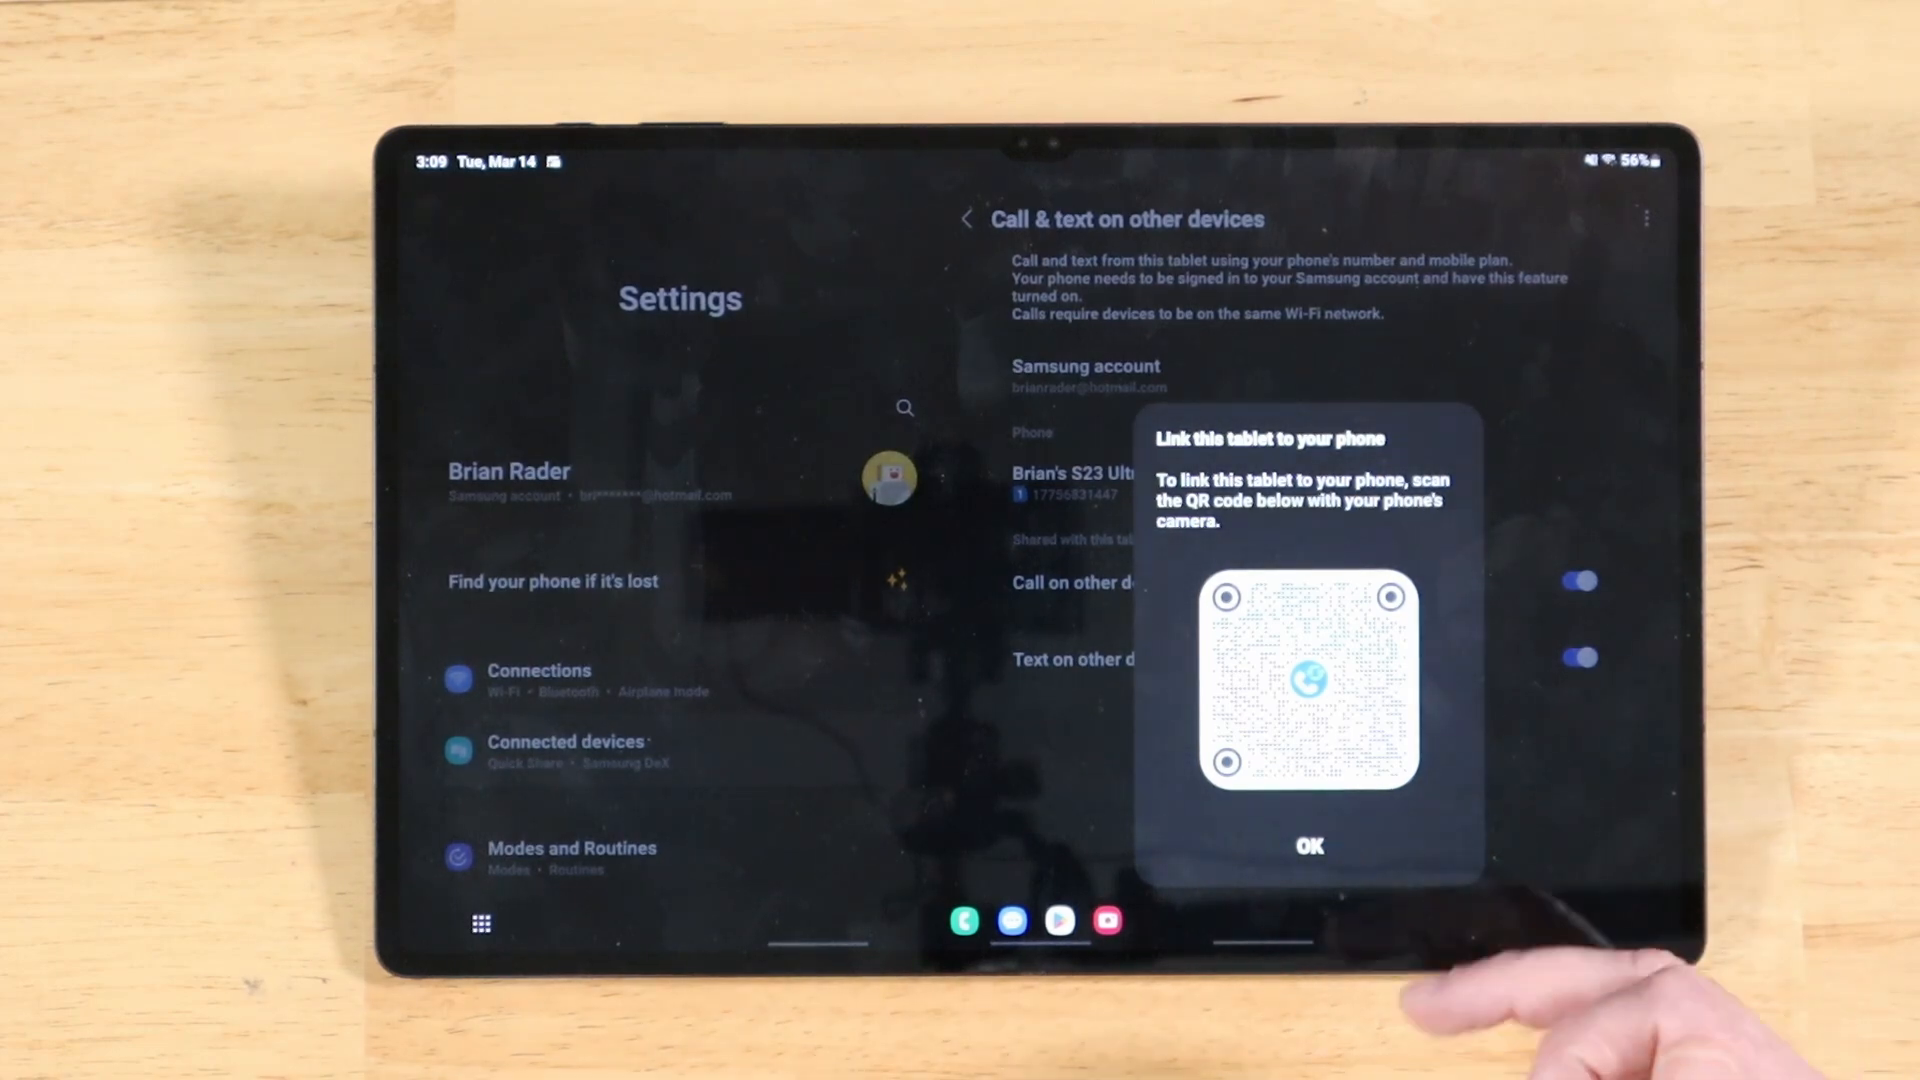
{"action": "left_click", "coordinate": [1308, 844]}
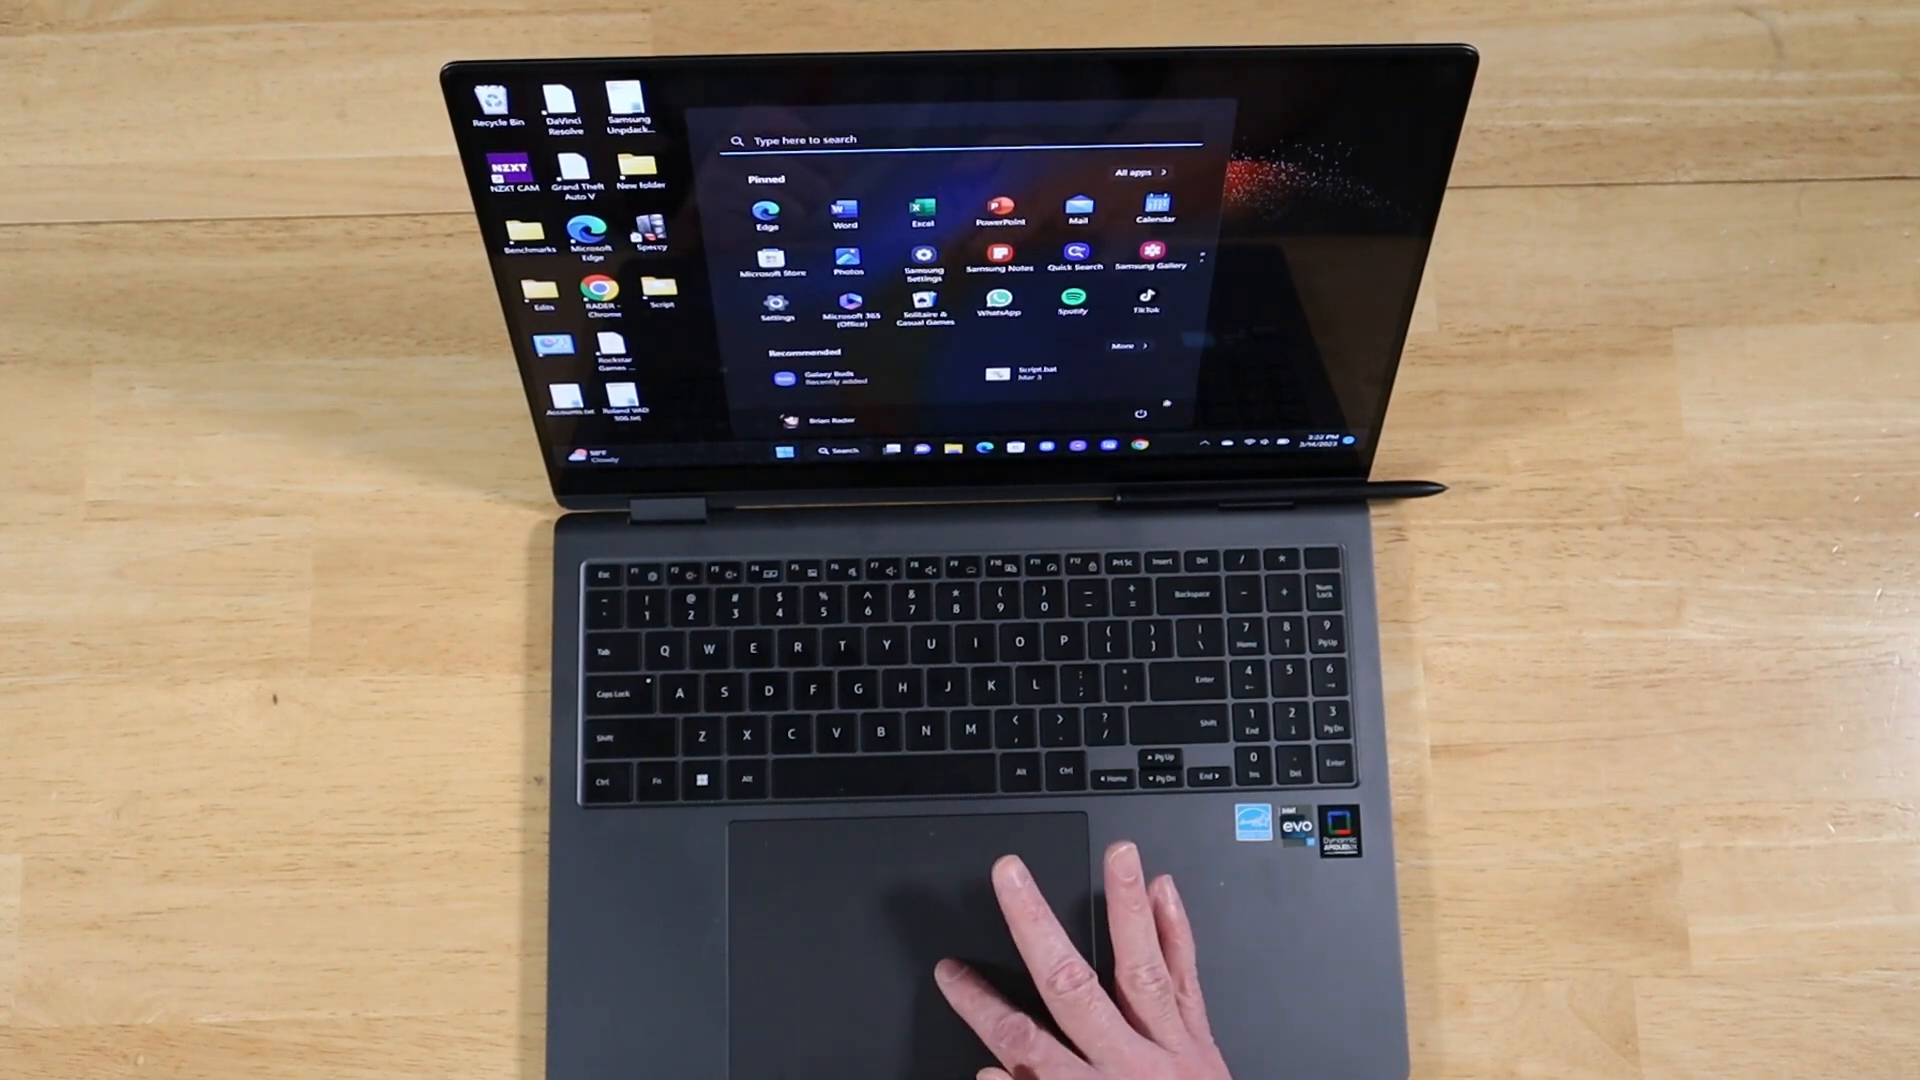
Bring up the Start menu from the taskbar, listing pinned apps like Word, Excel and Samsung Notes
{"action": "left_click", "coordinate": [1138, 416]}
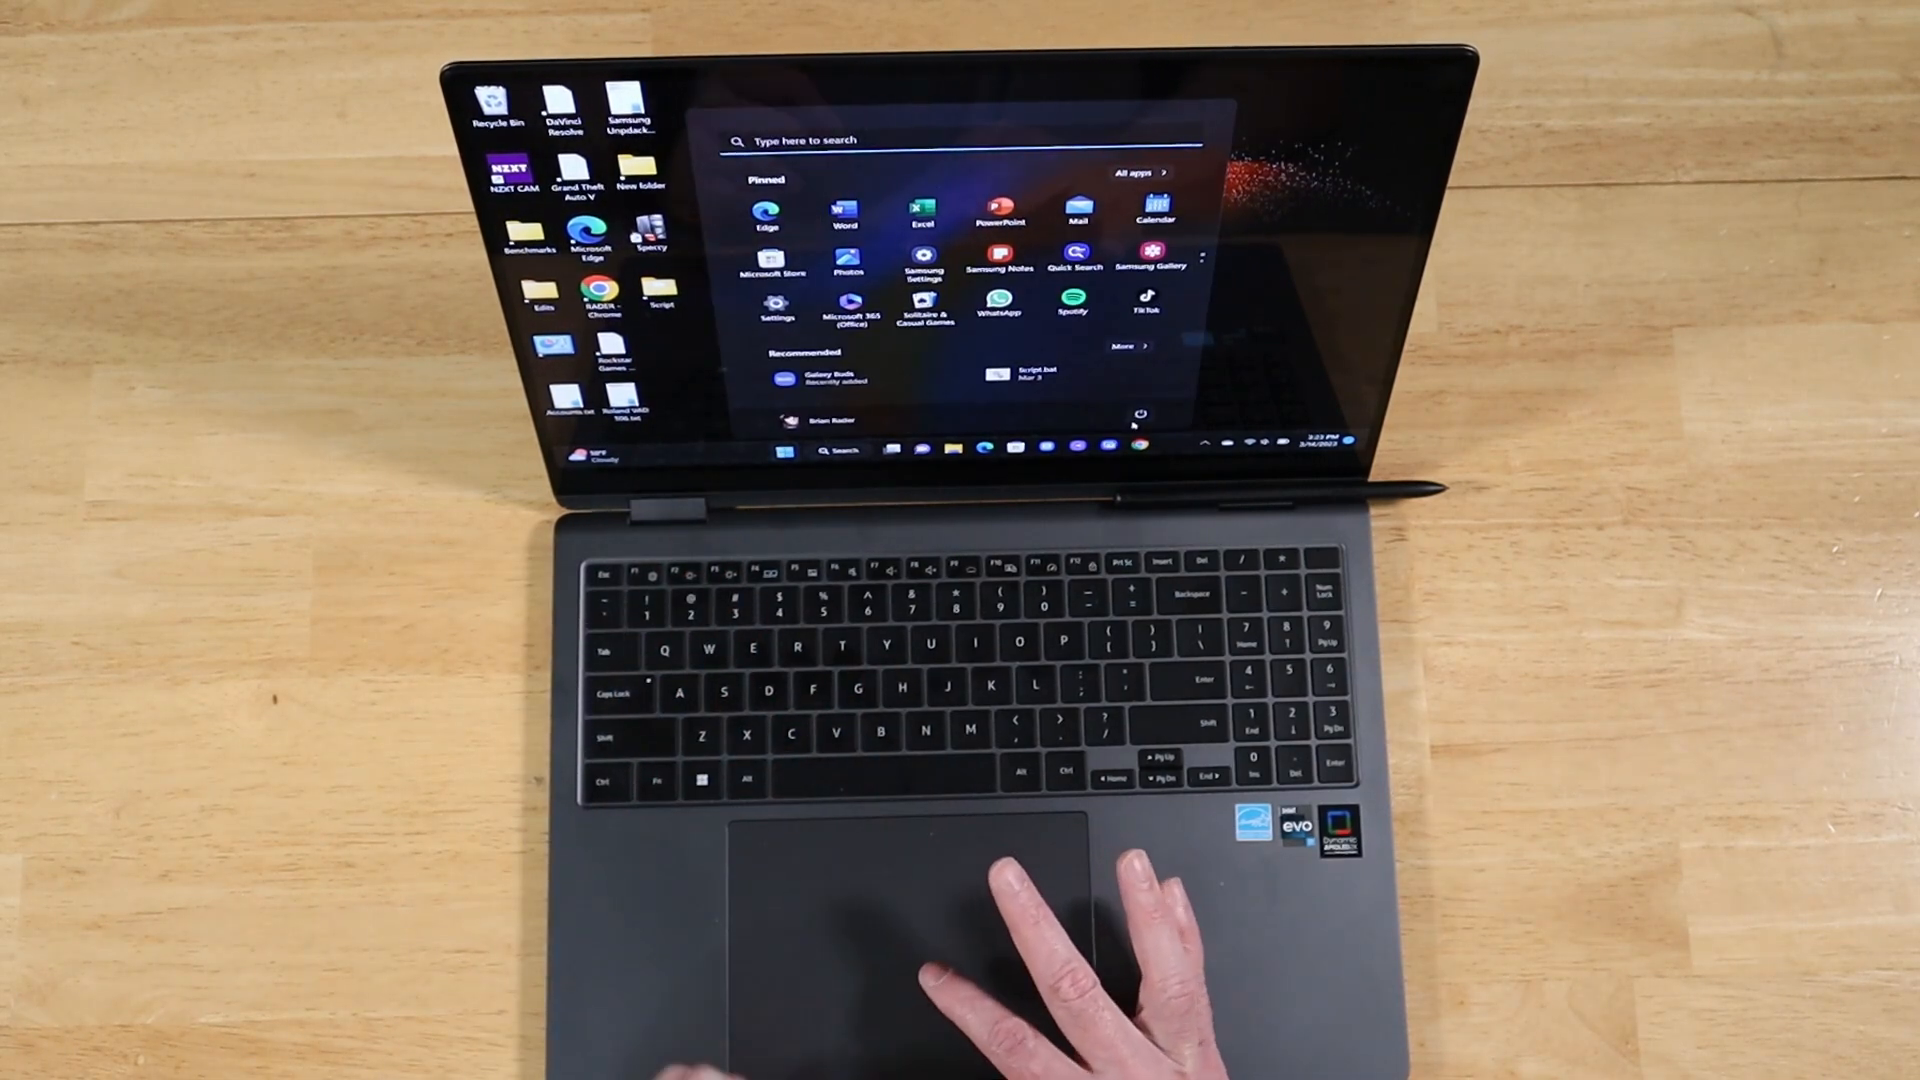
{"action": "left_click", "coordinate": [1142, 416]}
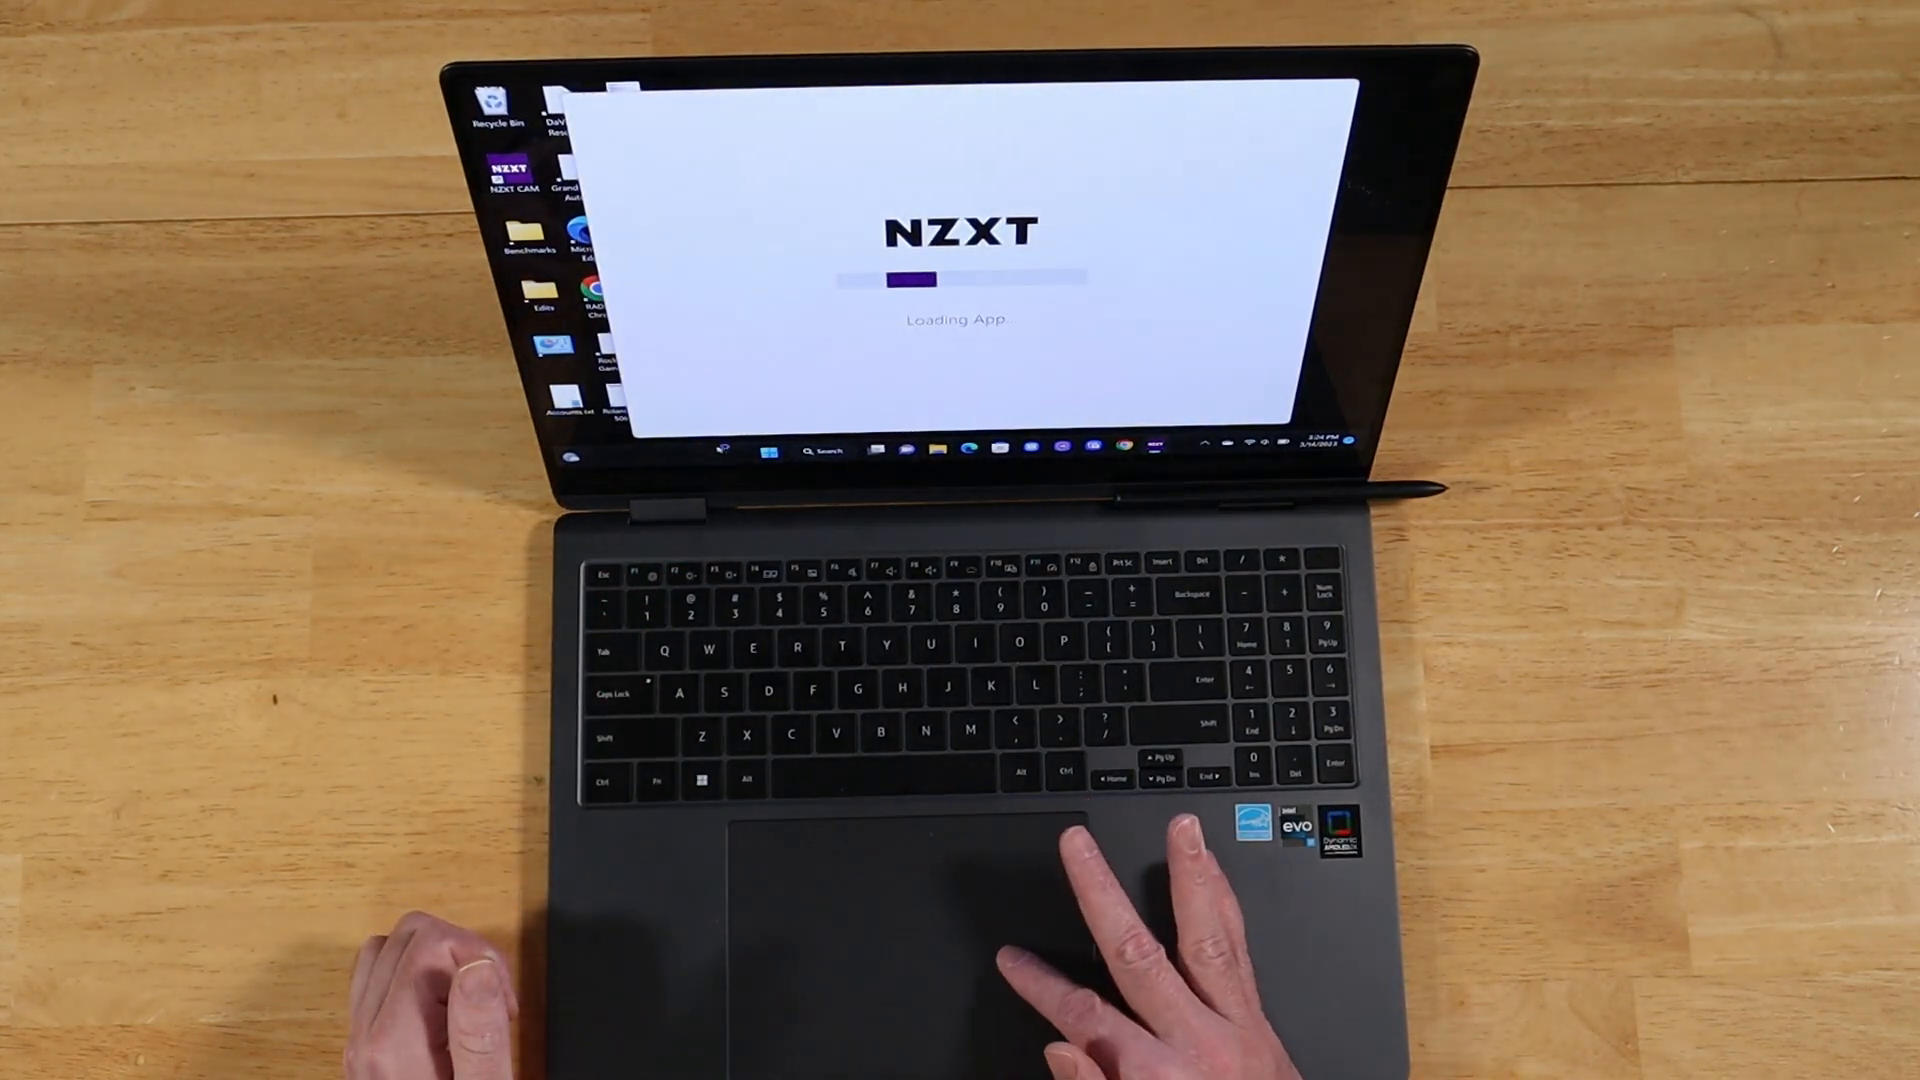
Bring up the Start menu over the loading NZXT window to reach Samsung Notes
{"action": "left_click", "coordinate": [744, 449]}
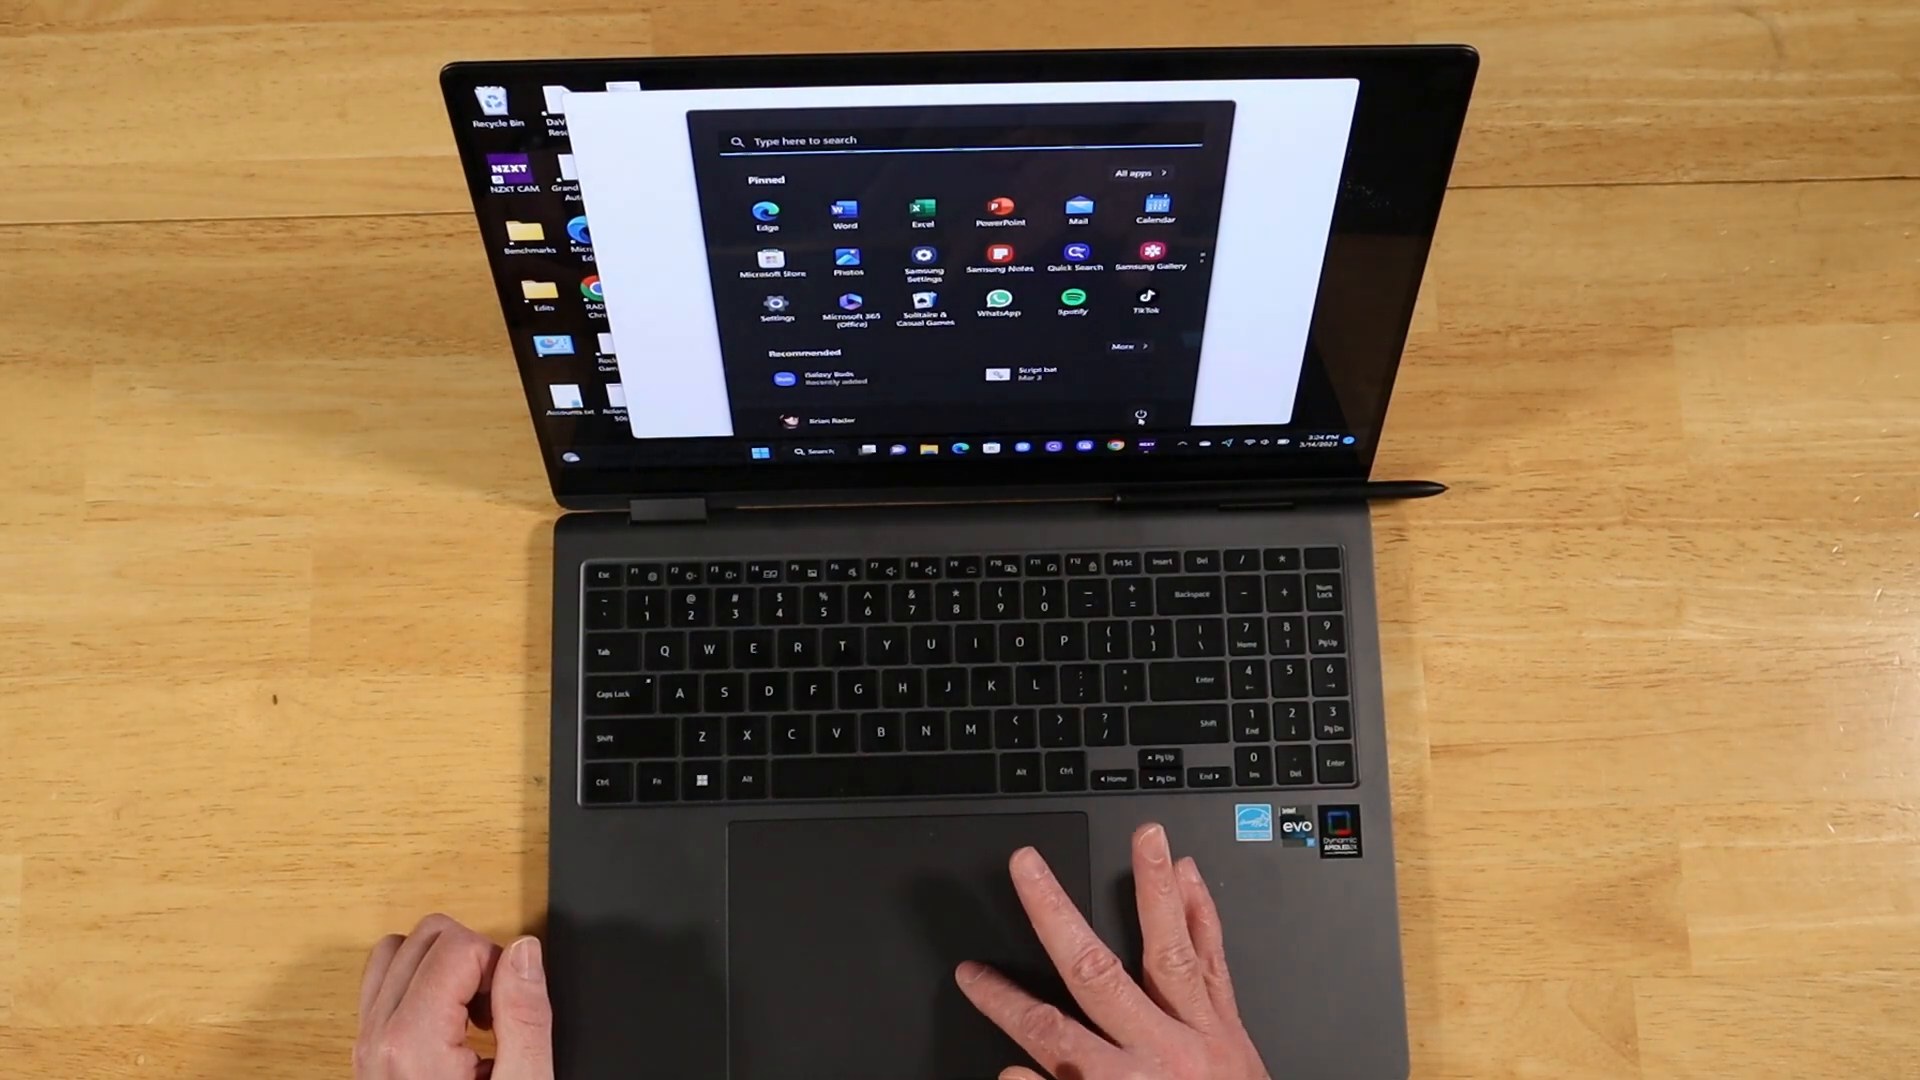
{"action": "left_click", "coordinate": [1142, 416]}
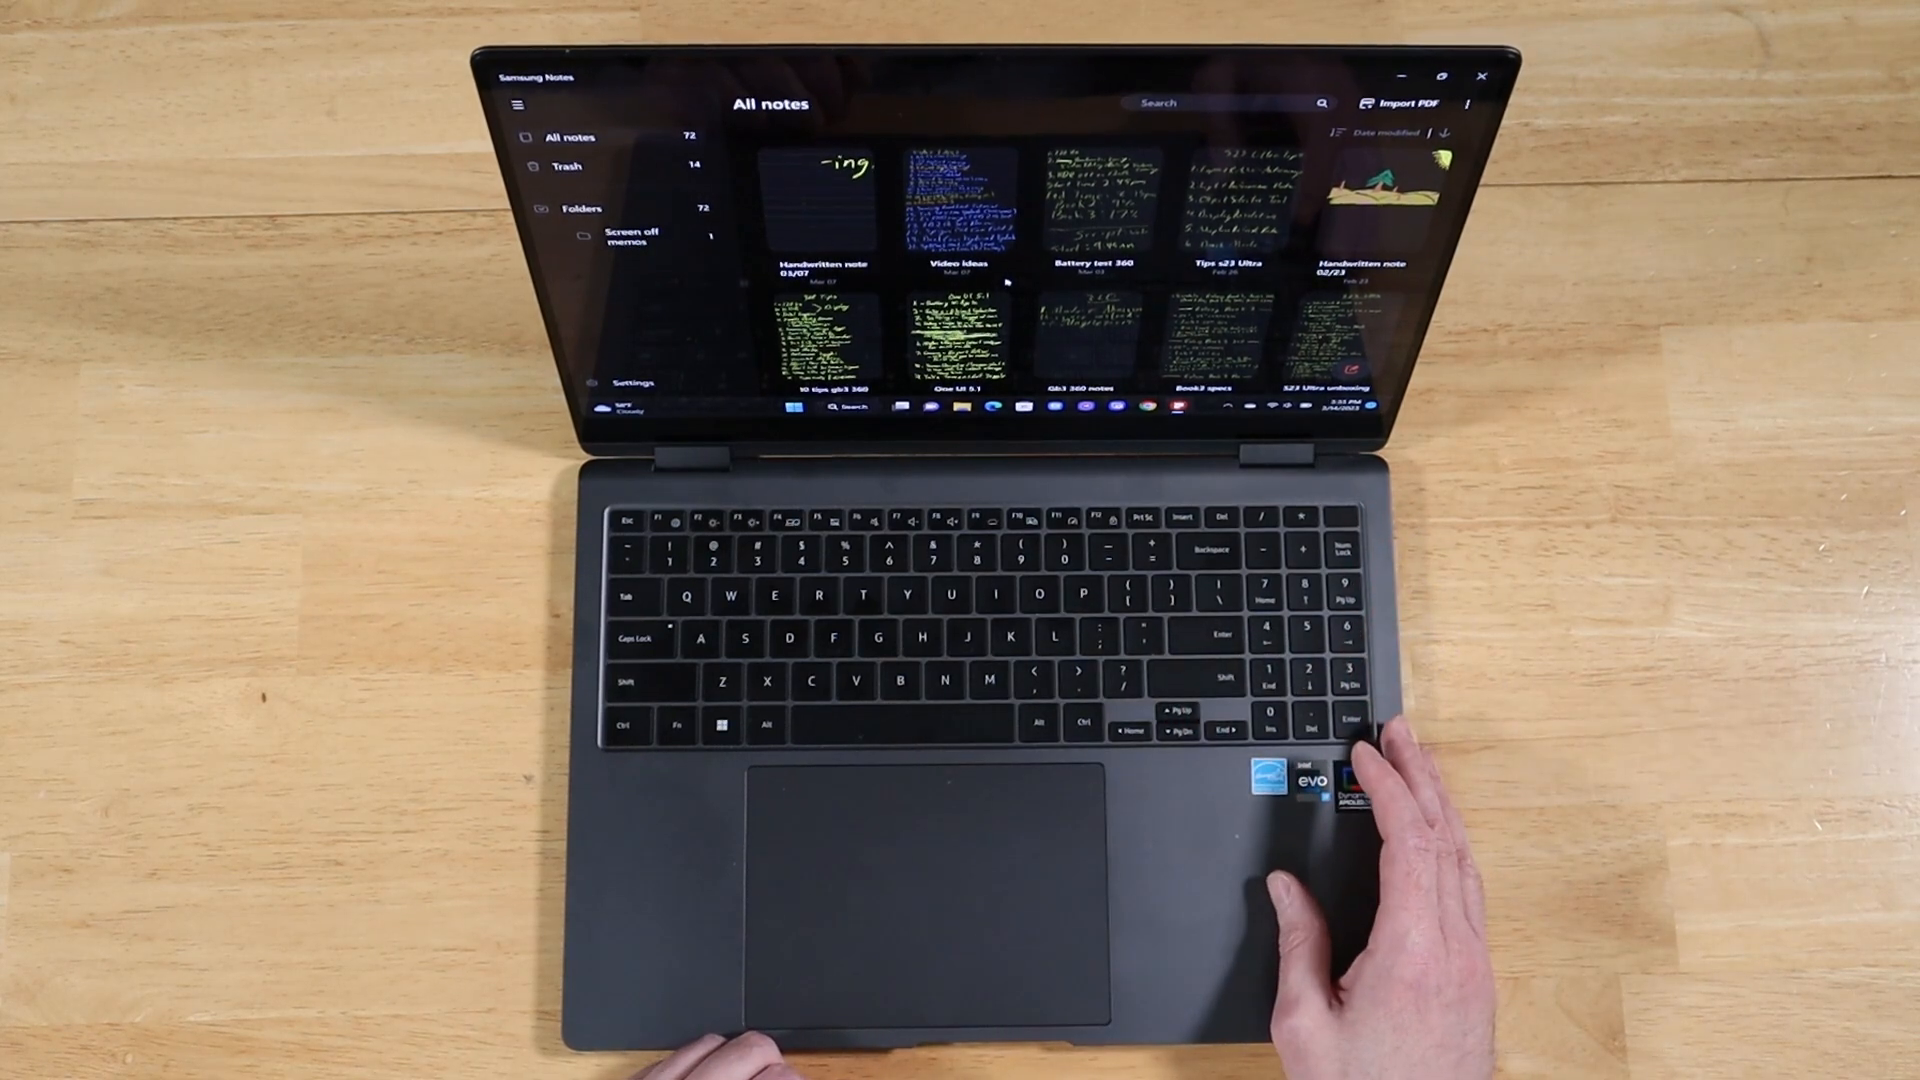
{"action": "mouse_move", "coordinate": [1372, 832]}
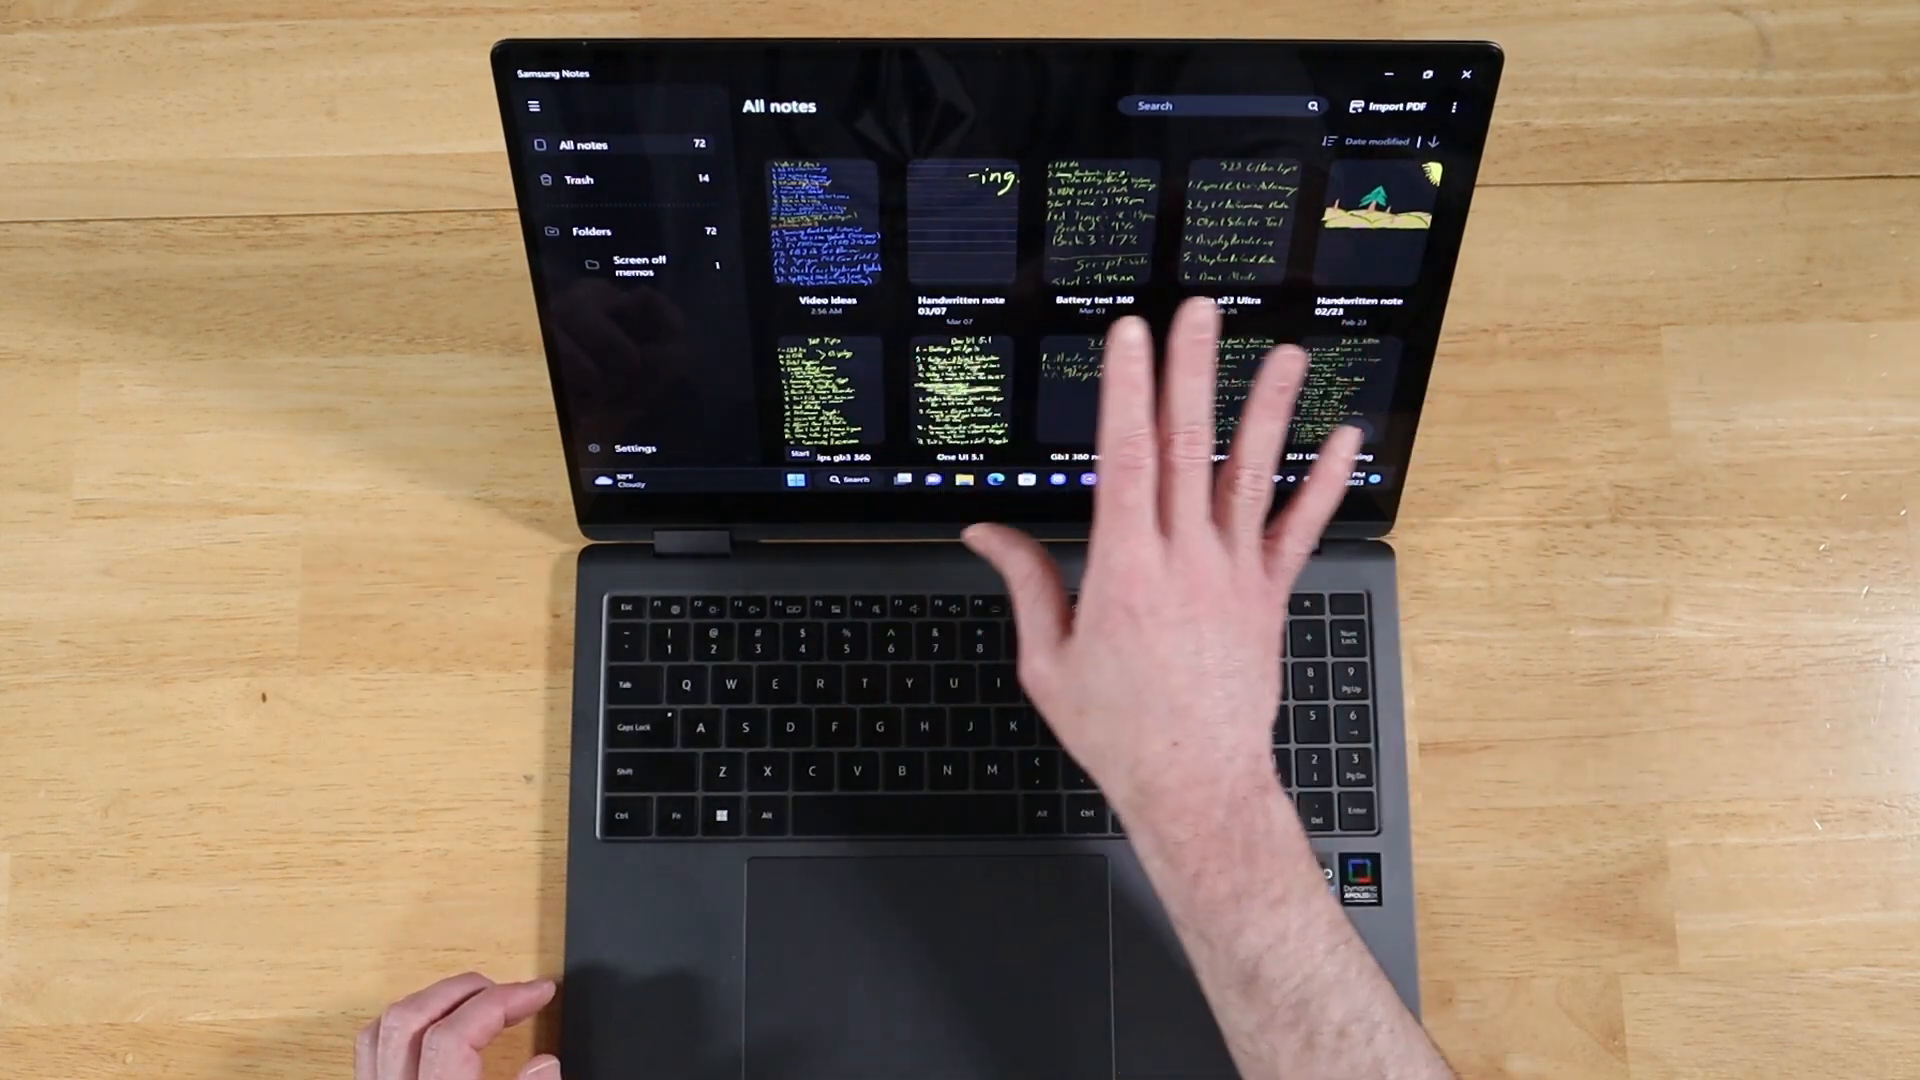
Select the Video ideas note in the All notes grid while the 72 notes sync
{"action": "left_click", "coordinate": [634, 446]}
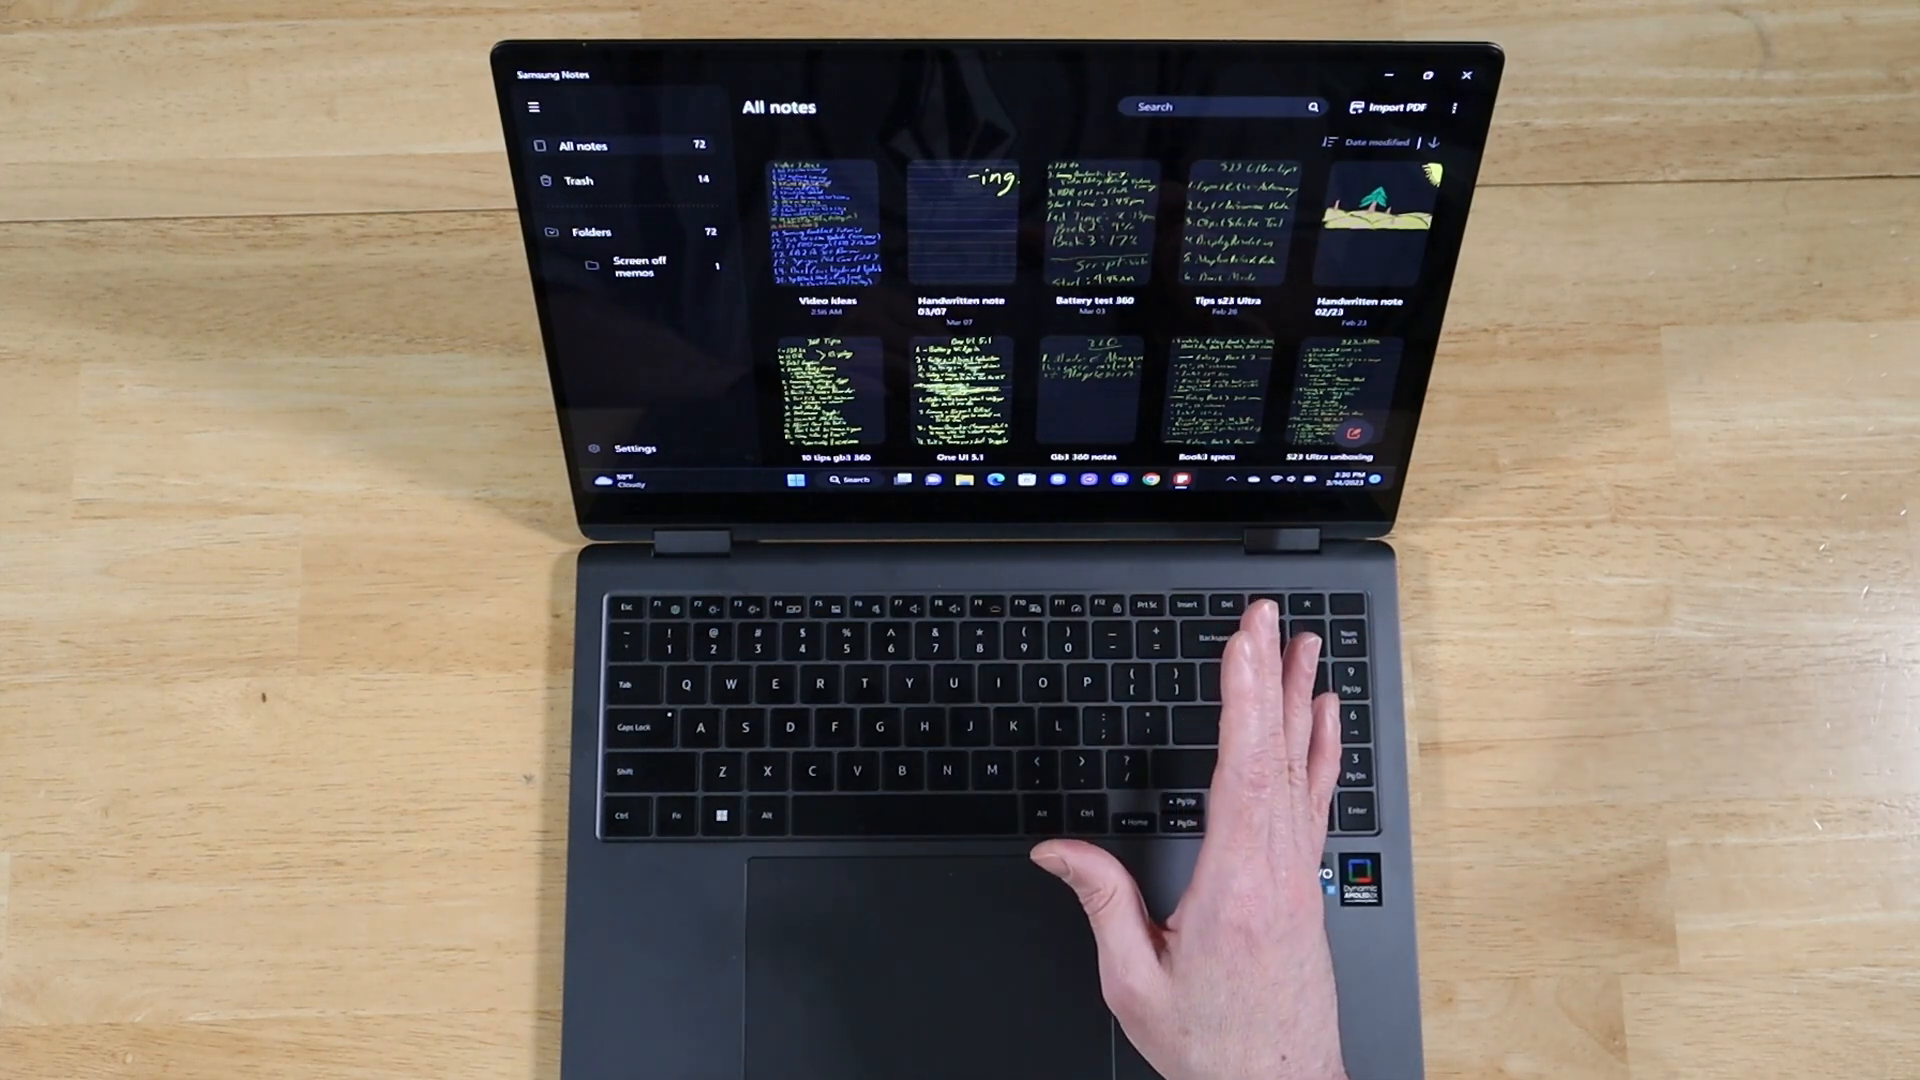
{"action": "mouse_move", "coordinate": [1078, 733]}
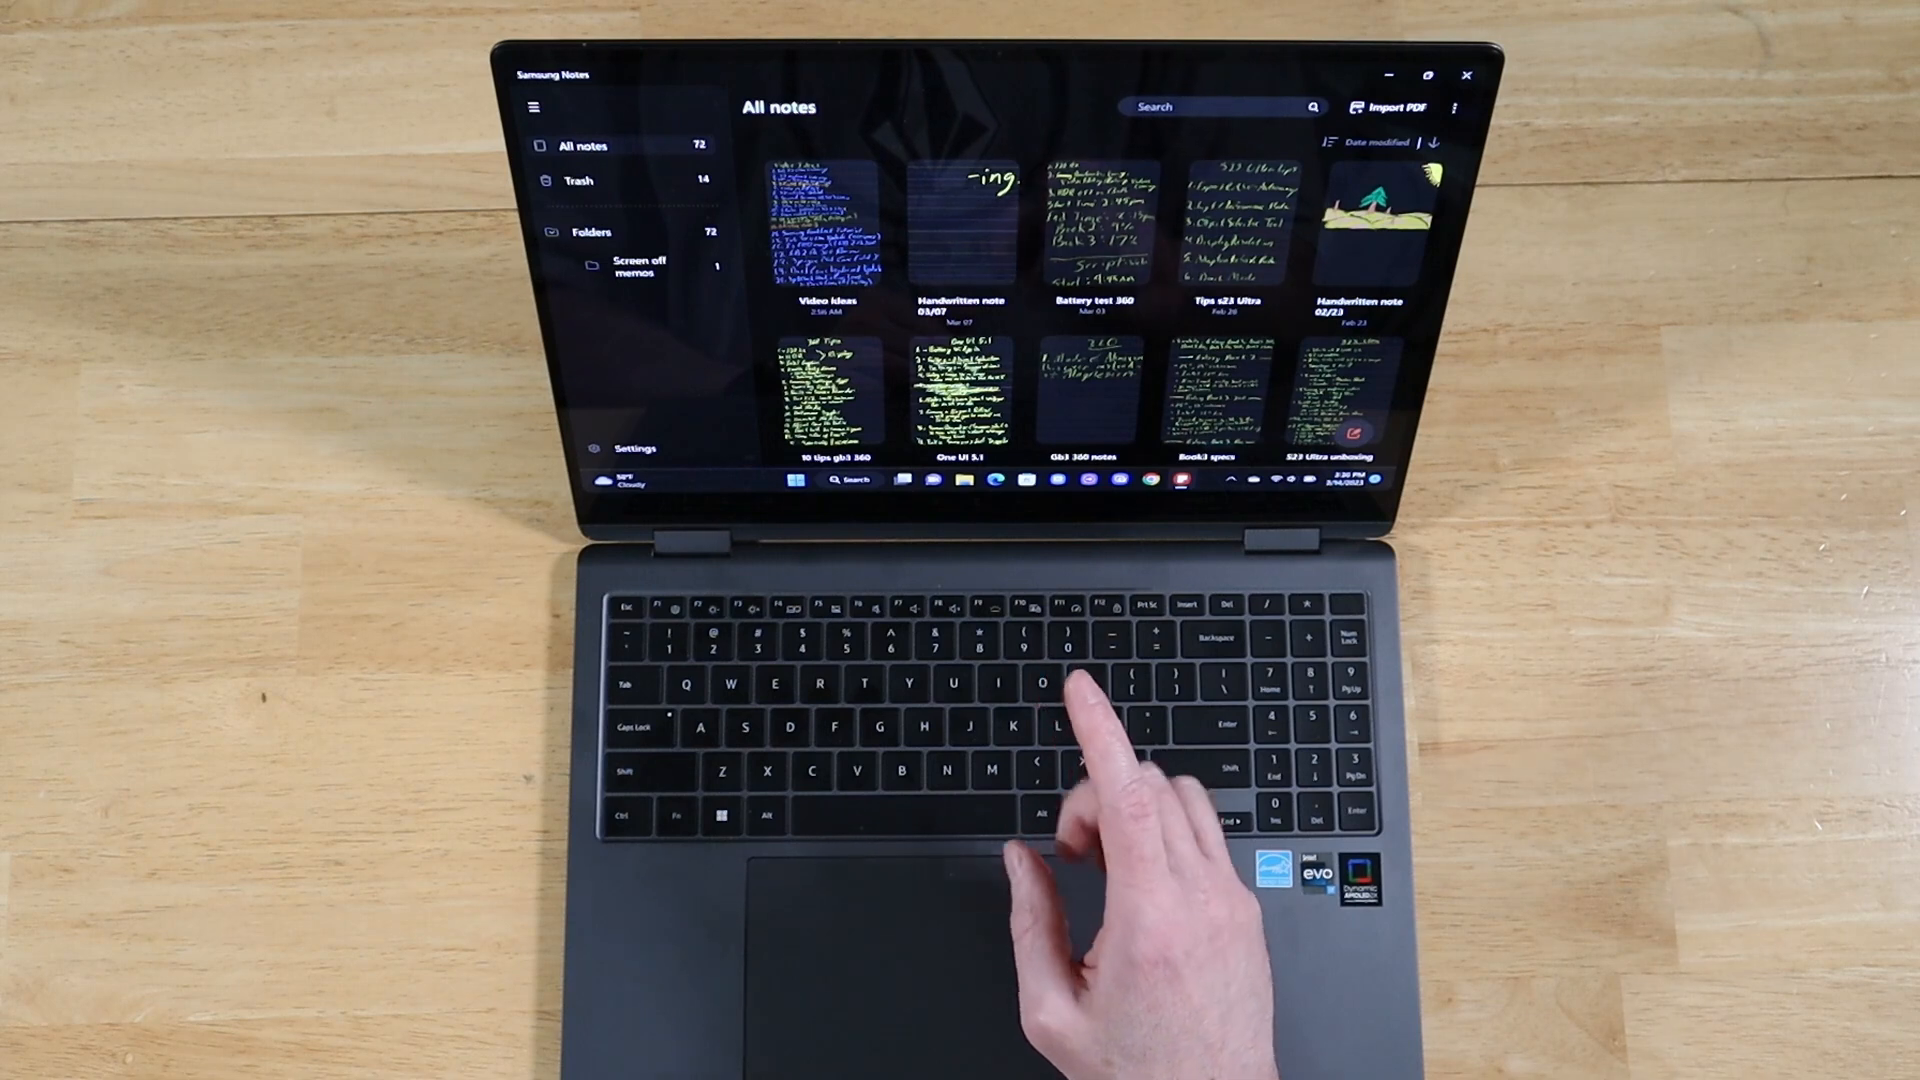